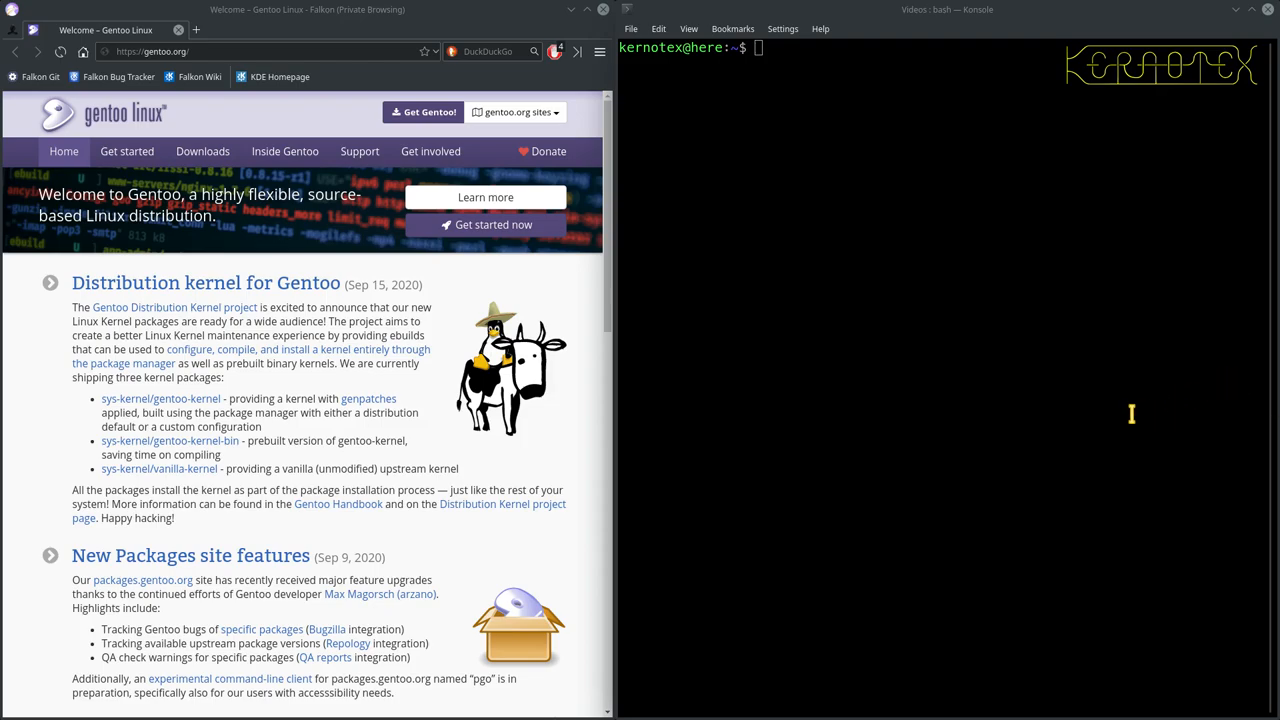
mouse_move(920, 492)
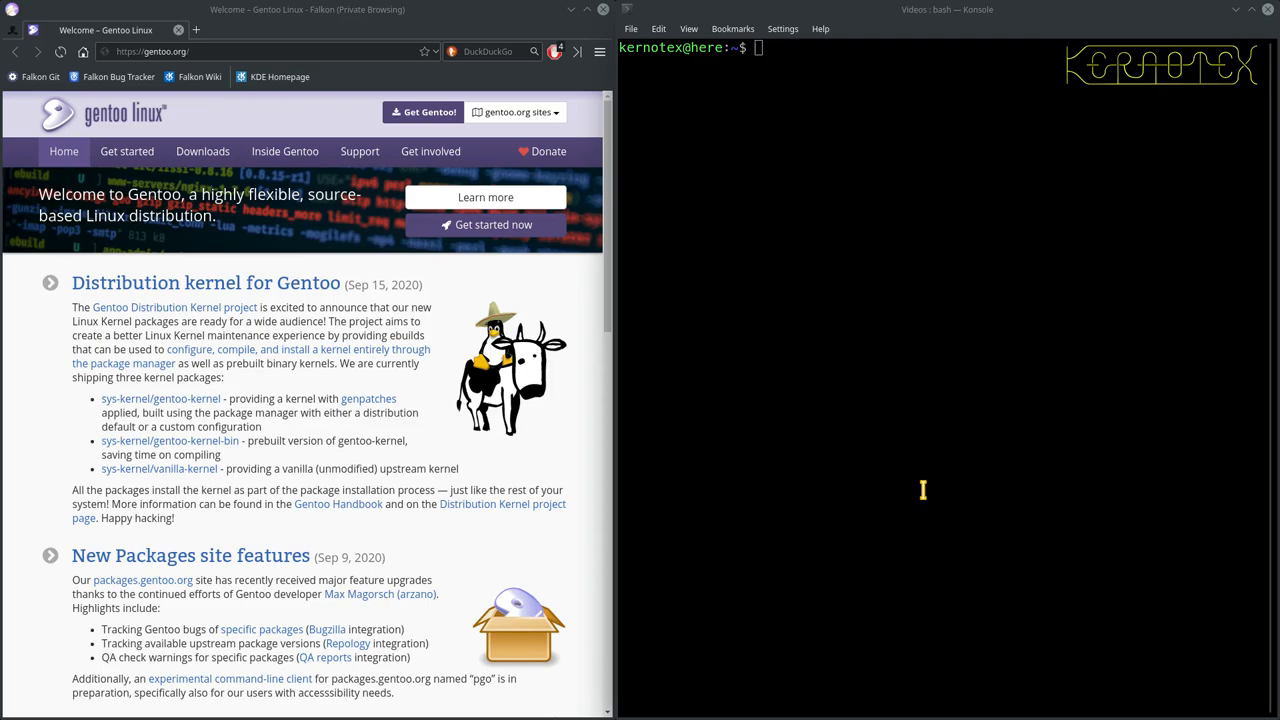
mouse_move(920, 504)
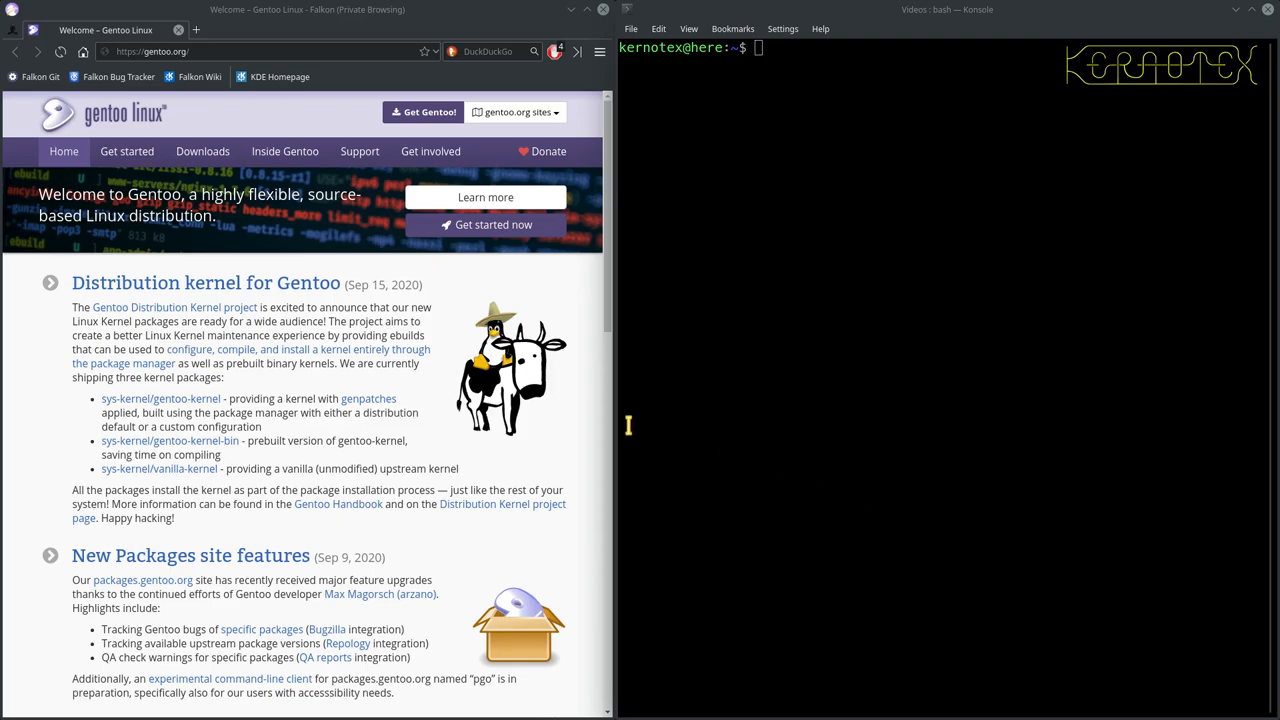
mouse_move(348, 240)
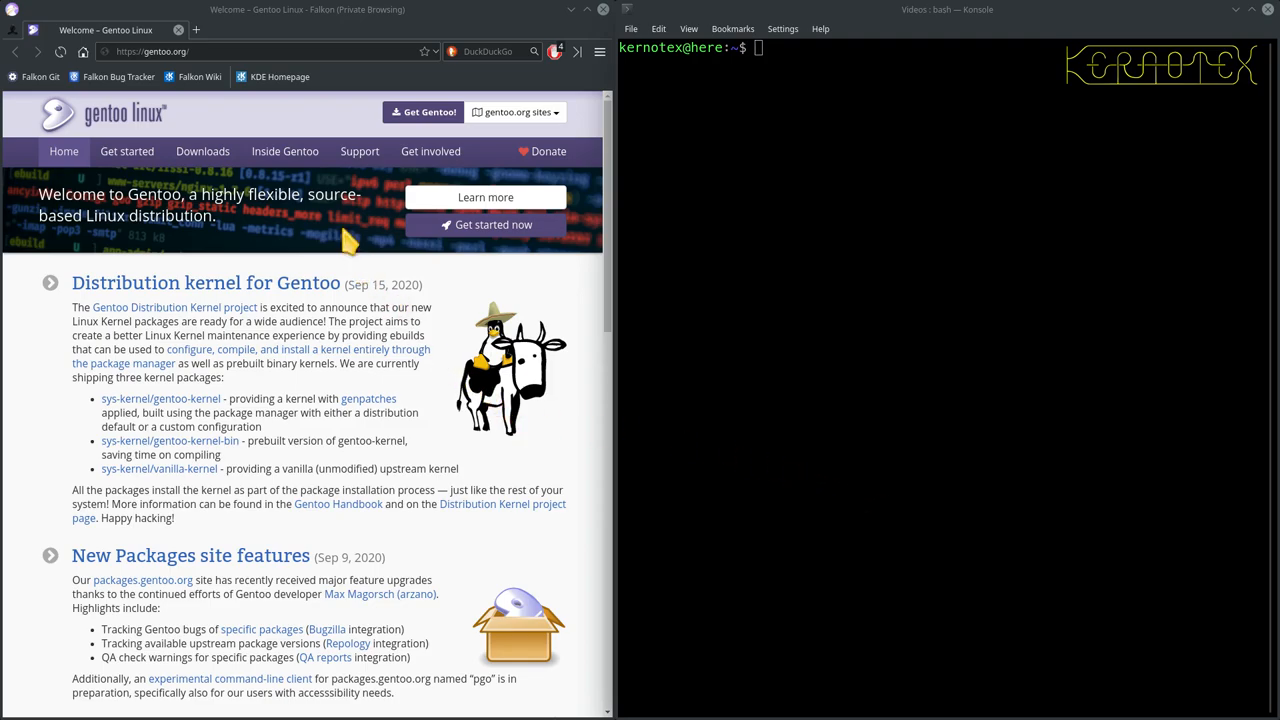
mouse_move(328, 170)
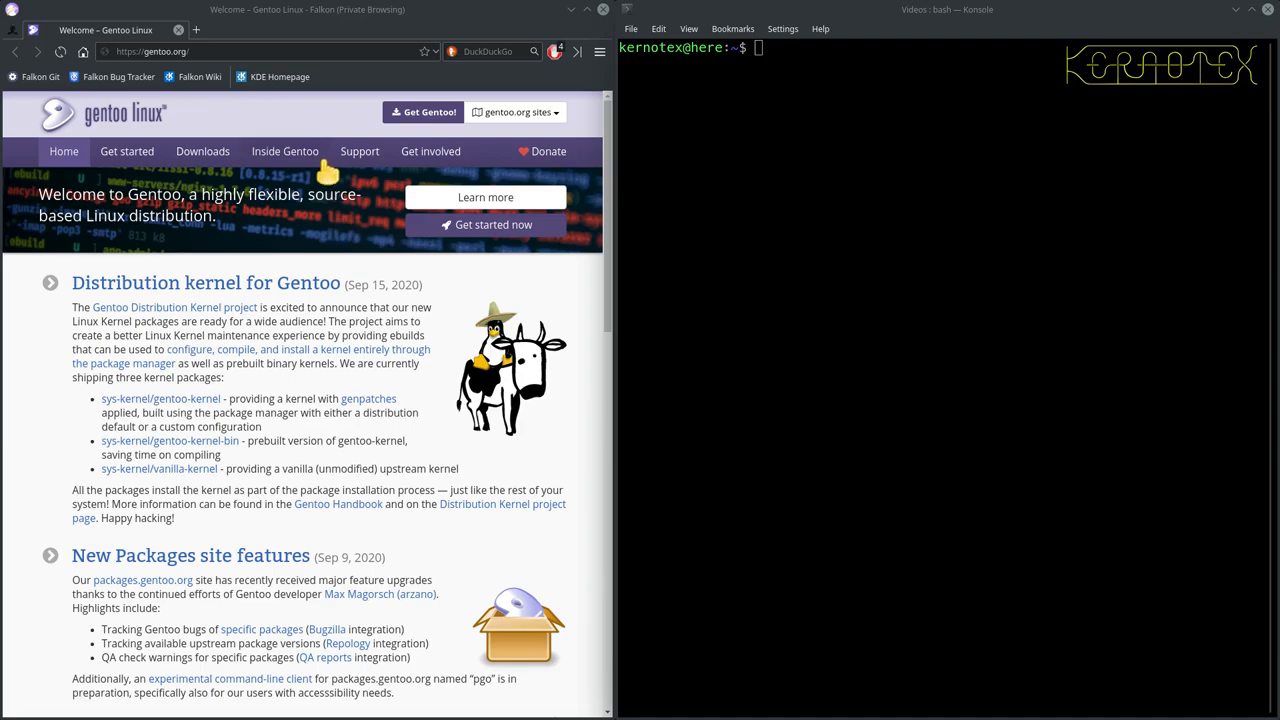